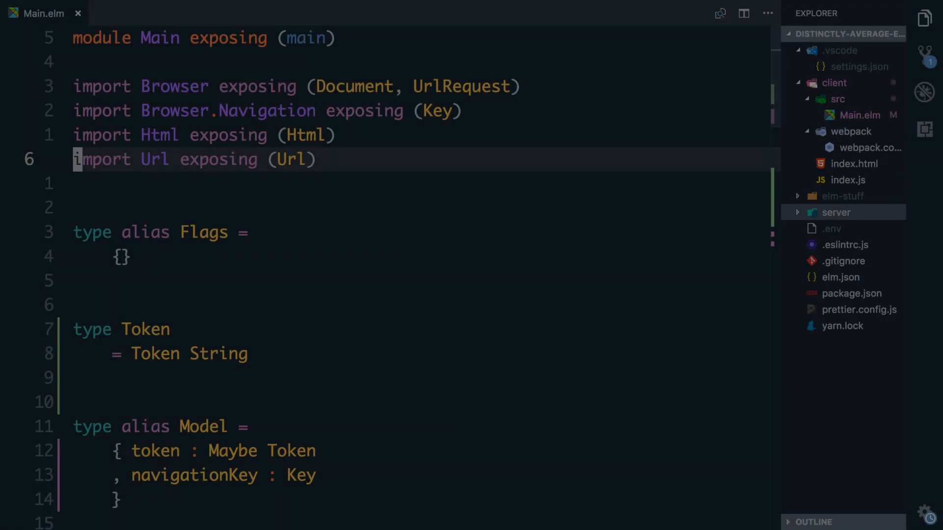
# Step: Add 'import Url.Parser as Parser exposing ((</>))' below the existing imports
pyautogui.write('import Ur')
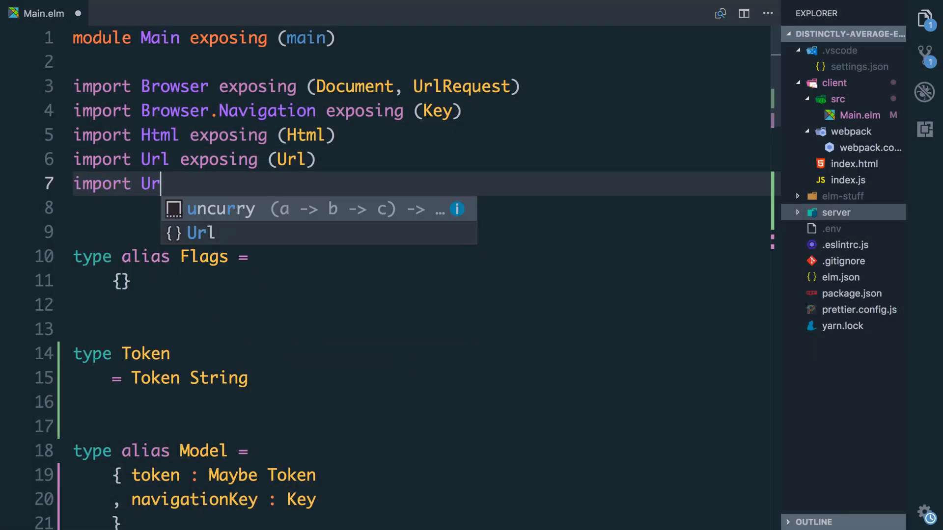
pyautogui.write('.Pars')
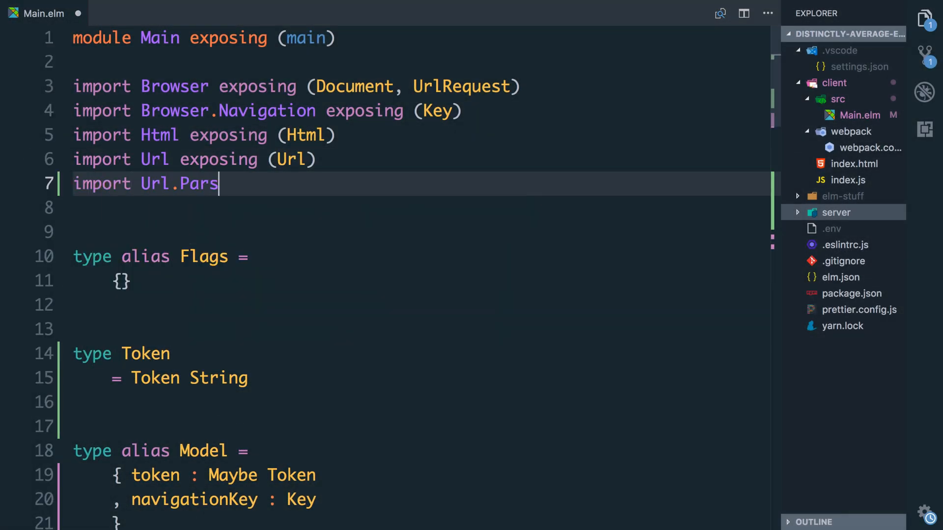
pyautogui.write('er as Parser')
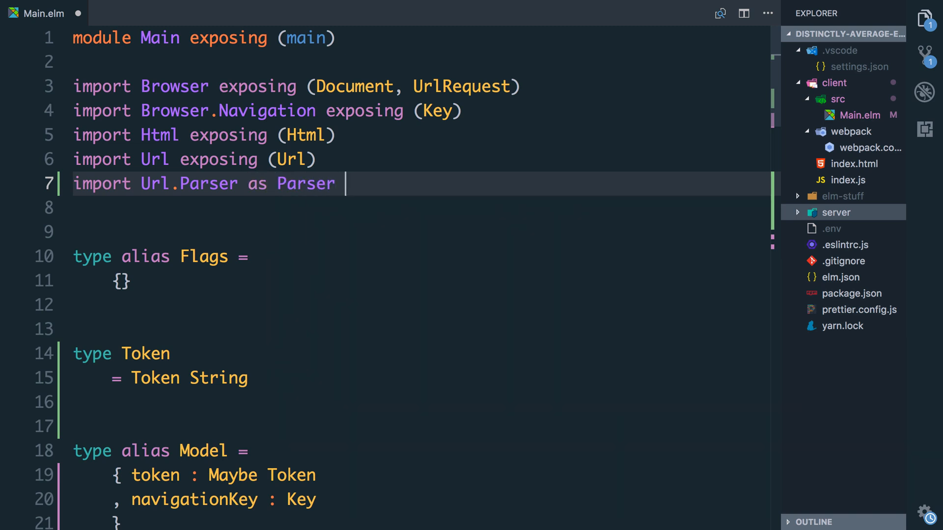
pyautogui.write('expo')
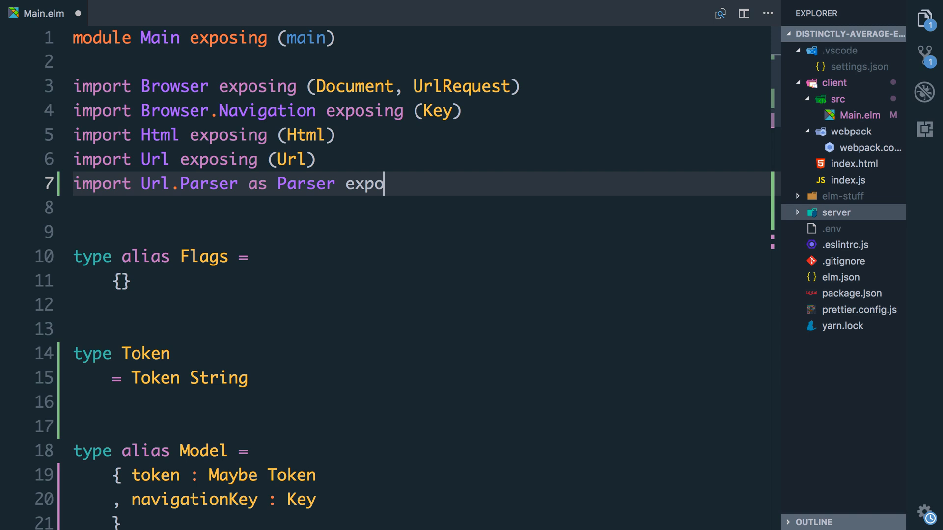
pyautogui.write('sing ()')
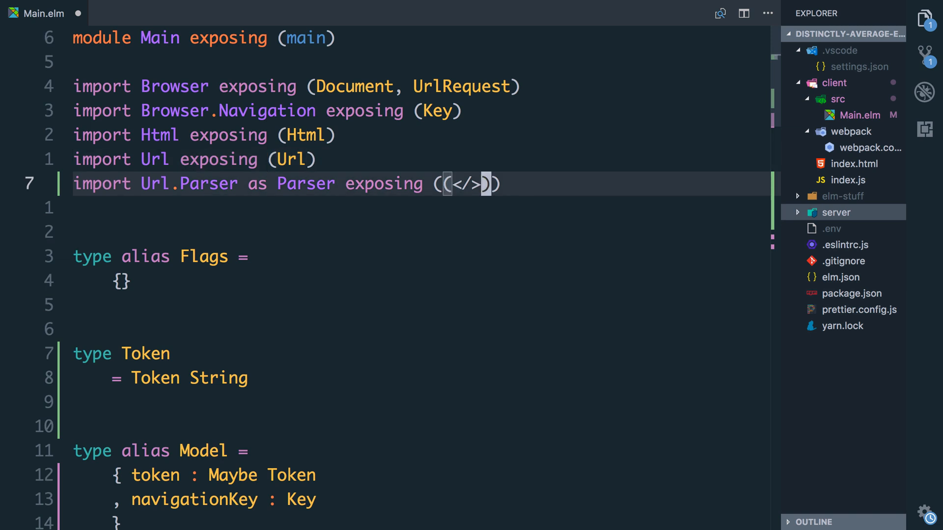
pyautogui.scroll(-3)
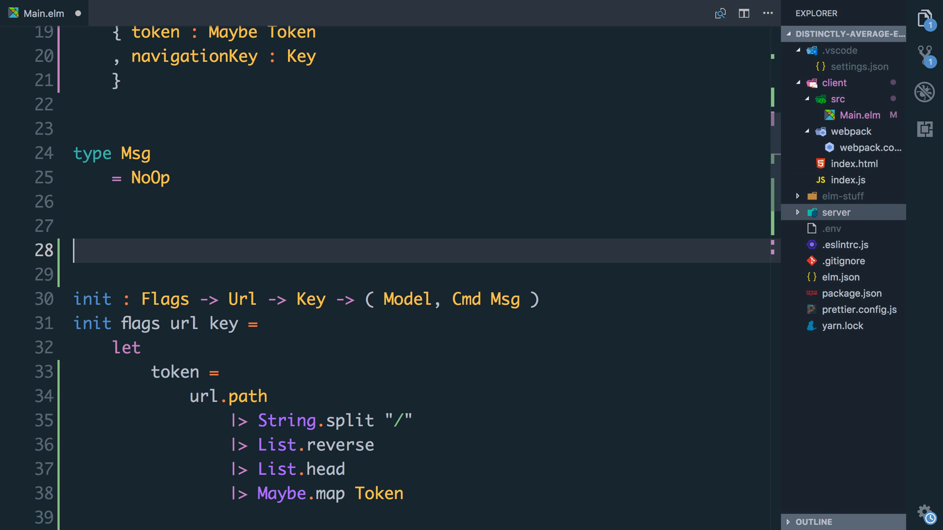
# Step: Declare 'type Route = Signin String' on the blank line above init
pyautogui.write('ty')
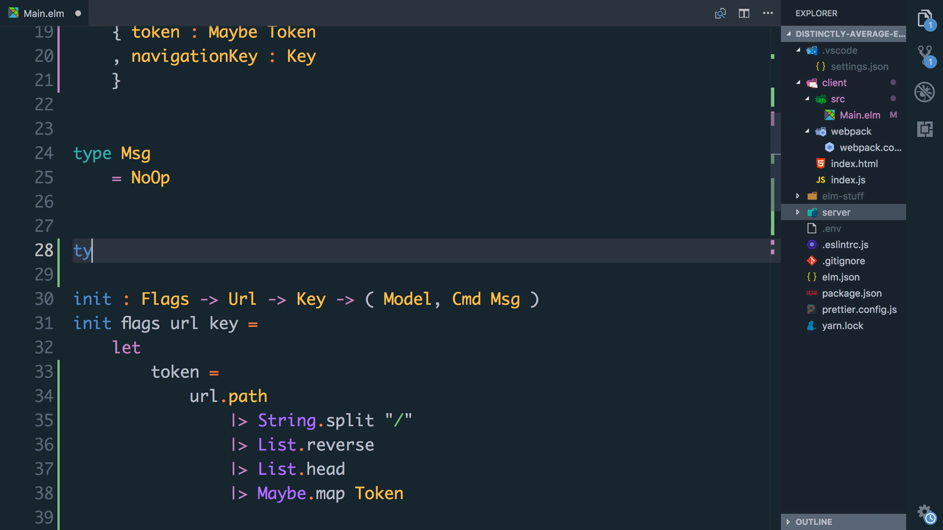
pyautogui.write('pe Route =')
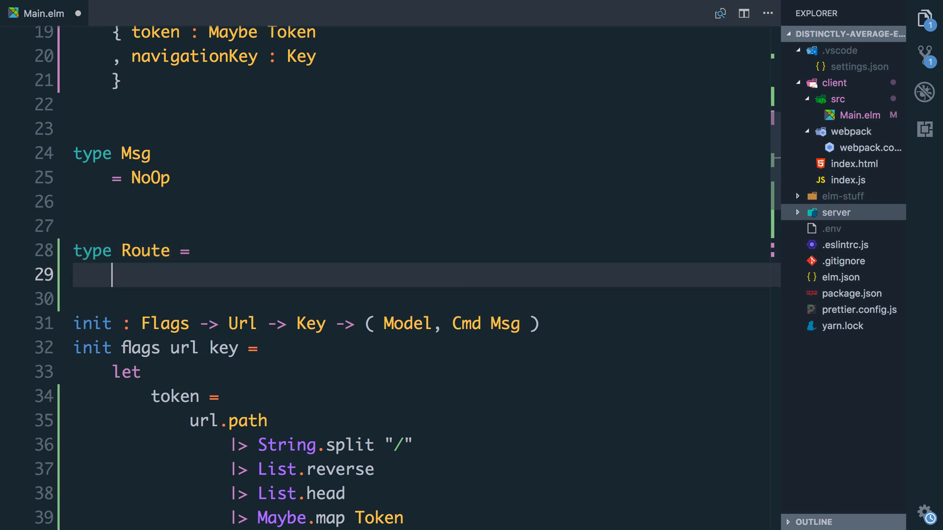
pyautogui.write('Sign')
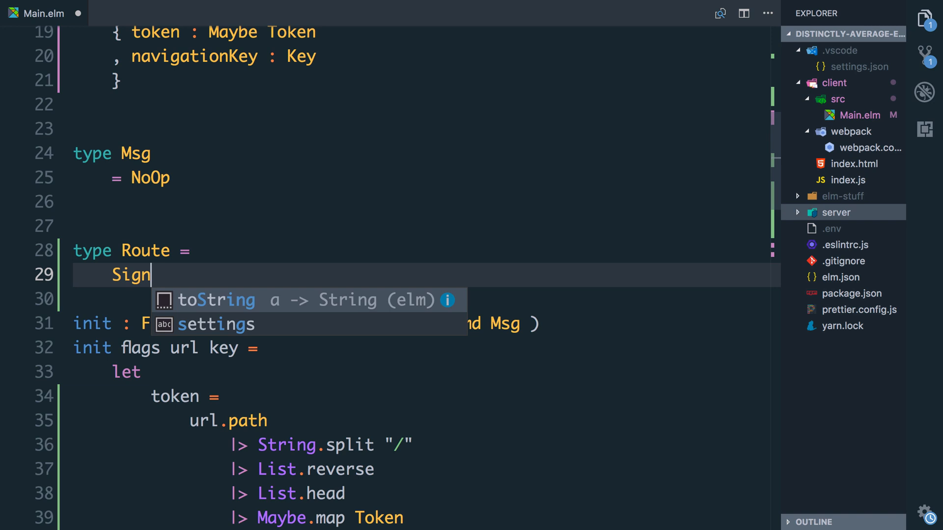
pyautogui.write('in String')
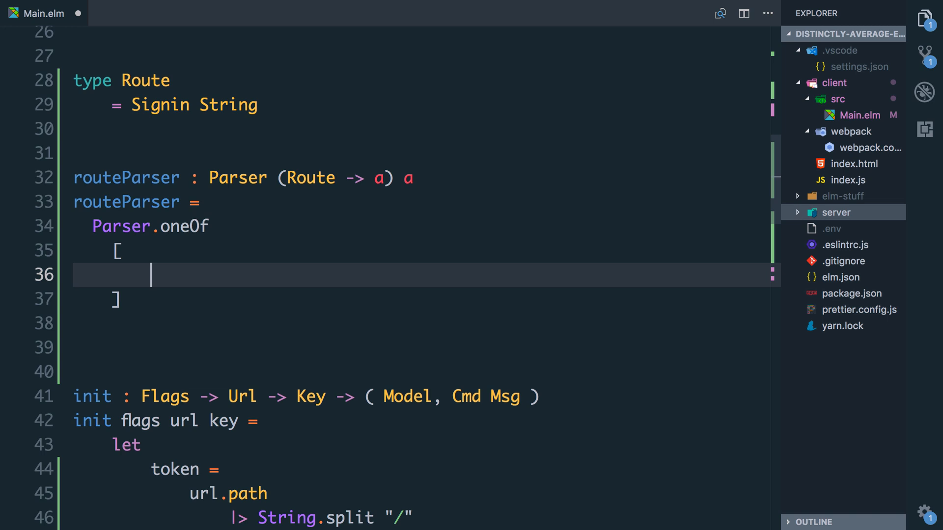
# Step: Add a Parser.map Signin (Parser.string </> ...) entry to routeParser's Parser.oneOf list
pyautogui.write('Parser.')
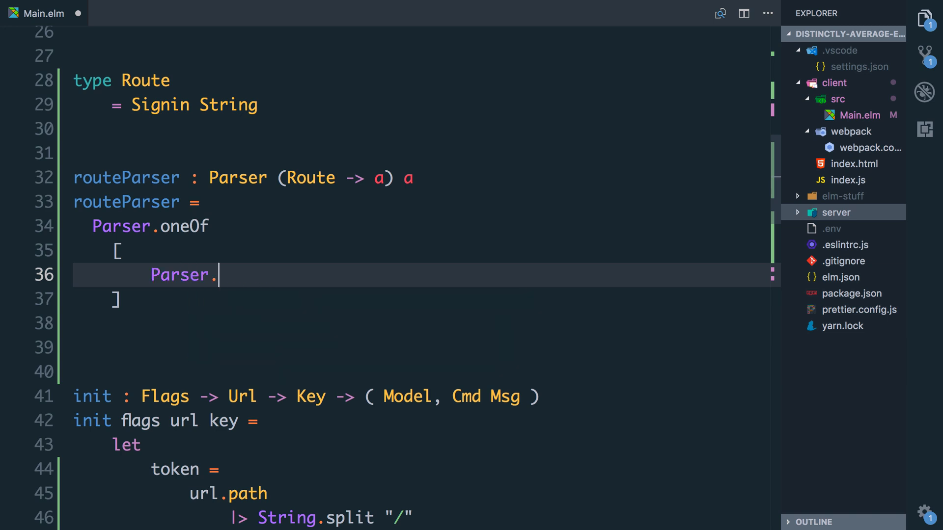
pyautogui.write('map Signin')
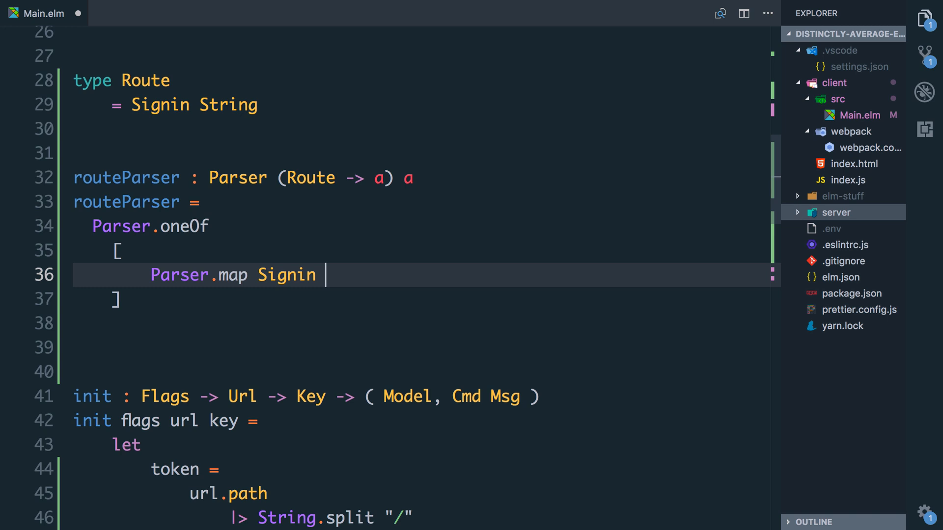
pyautogui.write('()')
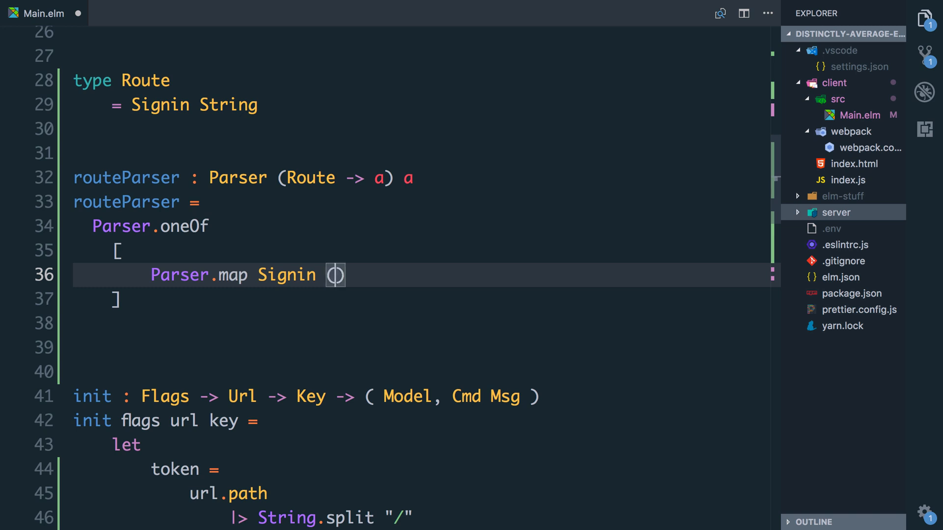
pyautogui.write('Parser.string </>')
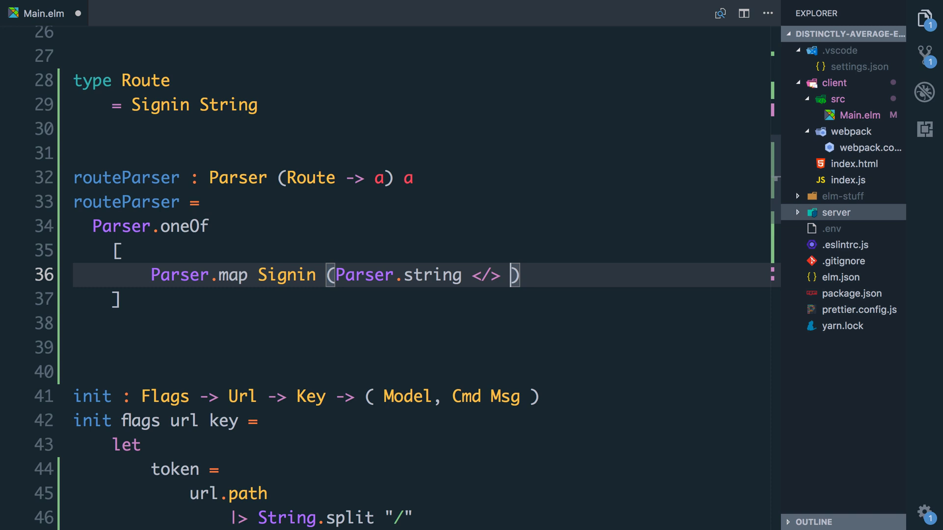
pyautogui.write('Parser.')
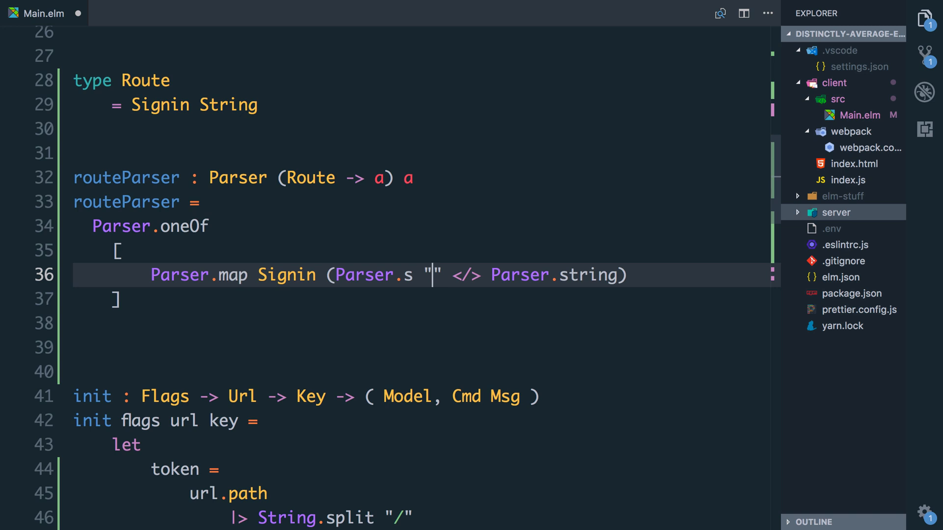
# Step: Fill in the Signin path segment as "signin", correcting the 'signing' typo
pyautogui.write('signing')
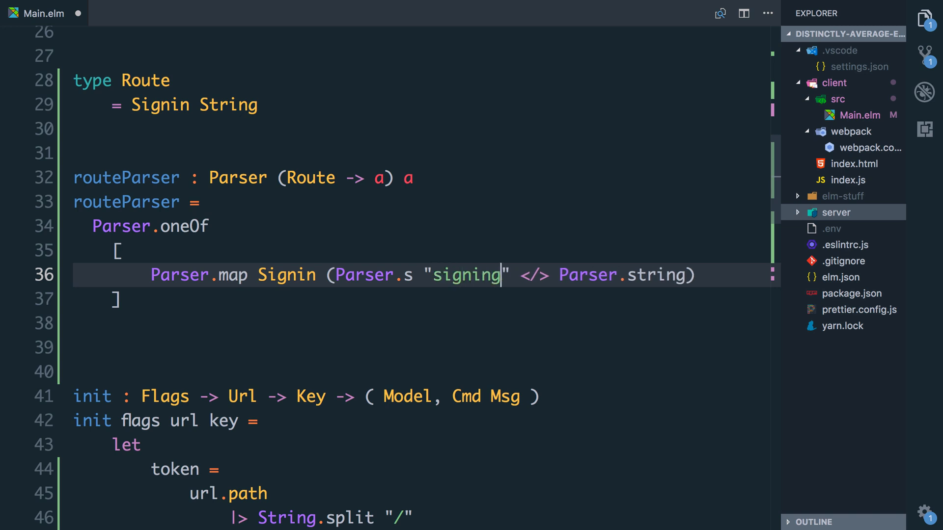
pyautogui.press('Backspace')
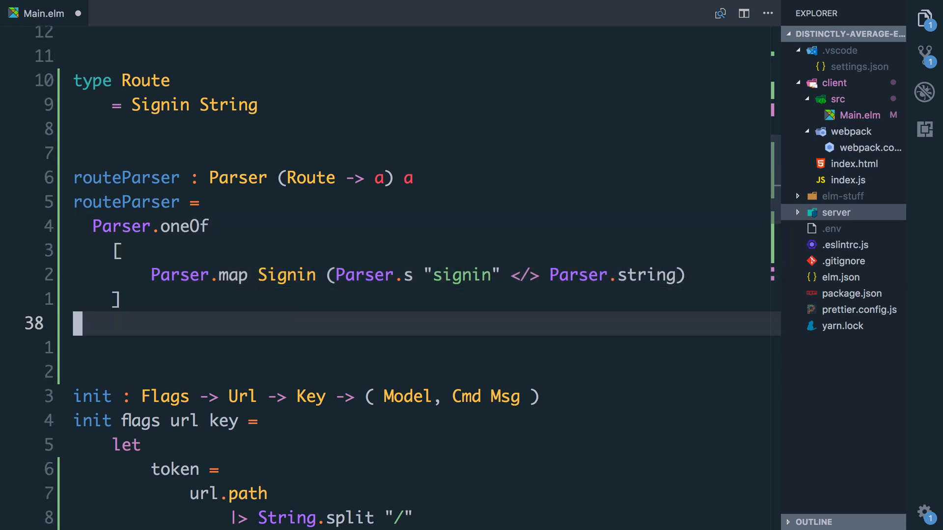
pyautogui.moveTo(444, 275)
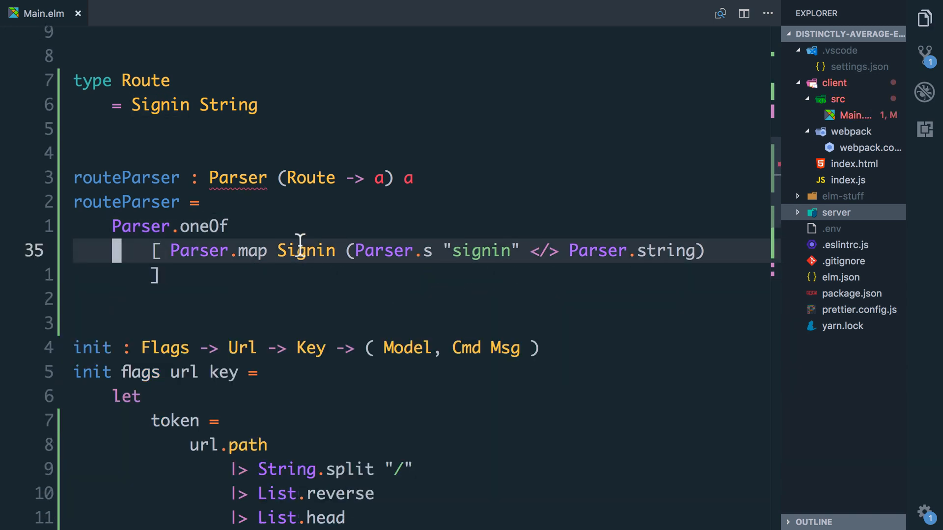
pyautogui.moveTo(238, 177)
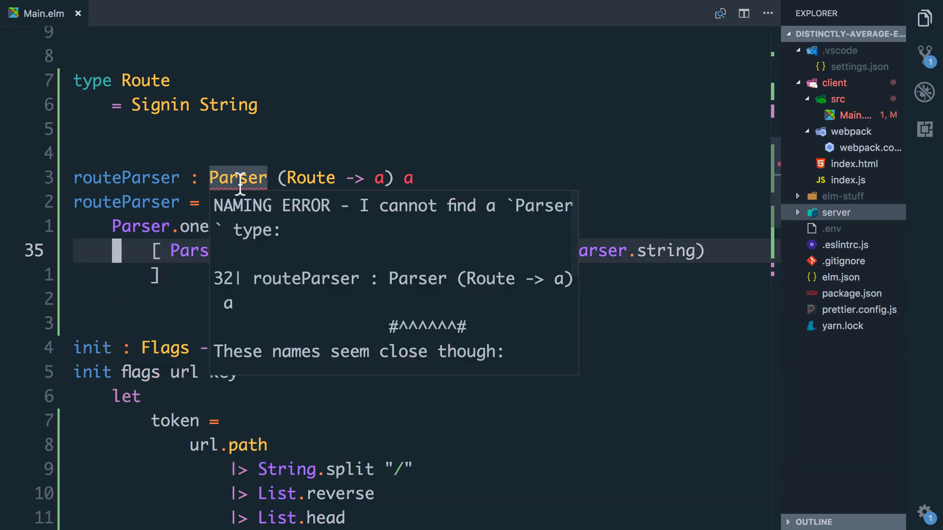
# Step: Change routeParser's annotation to Parser.Parser and add a '| NotFound' variant under Signin String
pyautogui.write('Parser.')
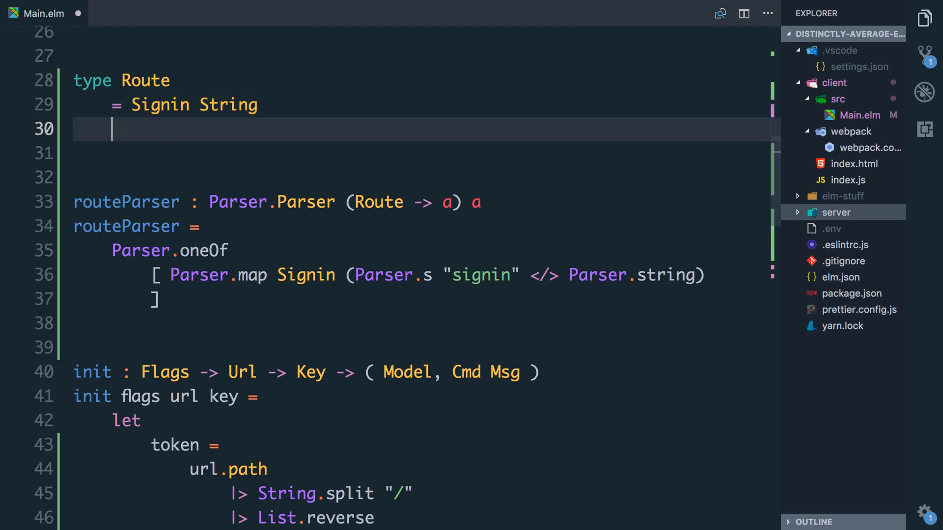
pyautogui.write('|')
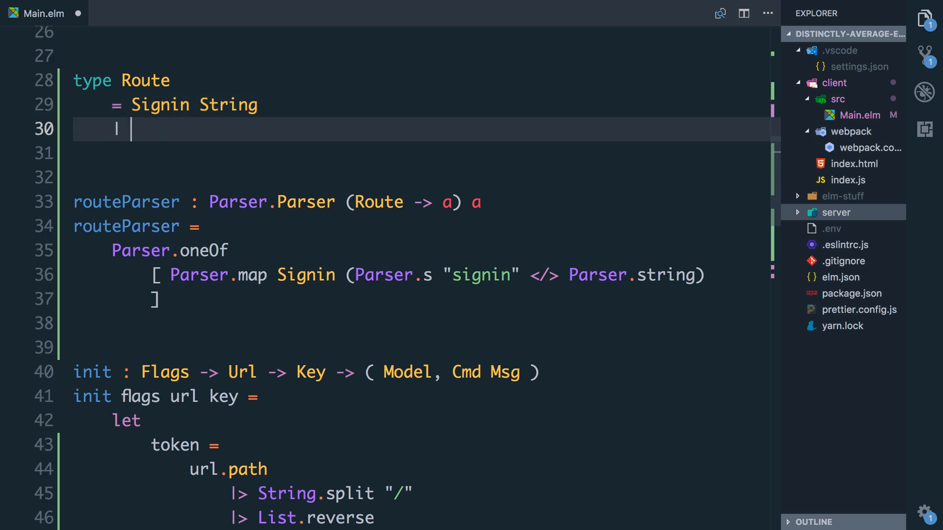
pyautogui.write('NotFoundf')
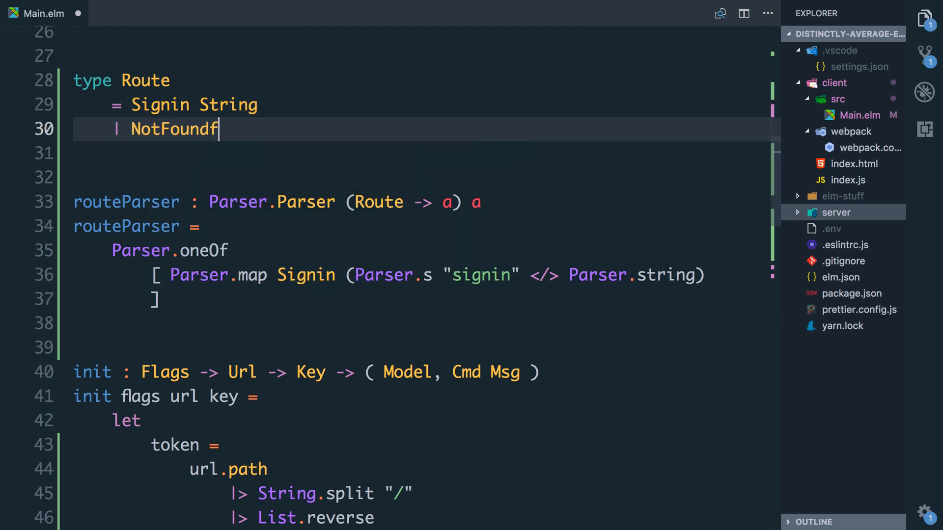
pyautogui.scroll(-3)
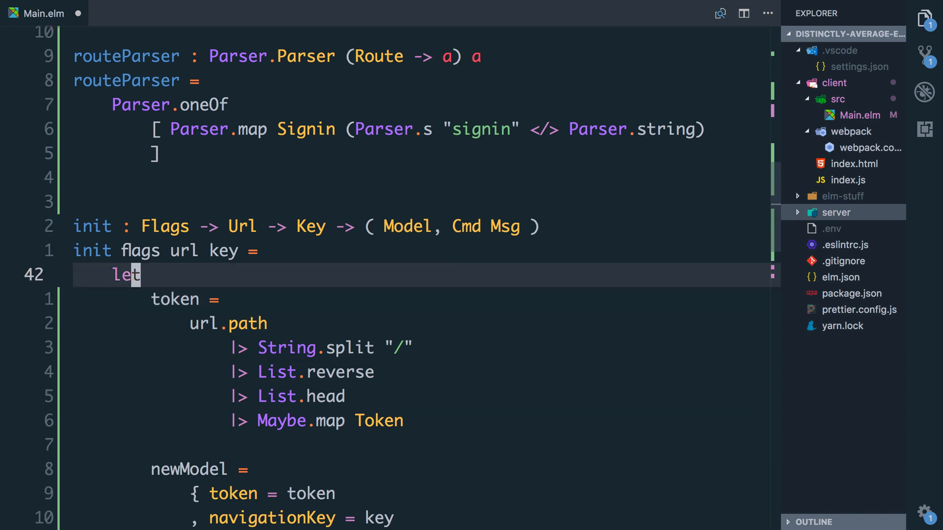
# Step: Bind parsedUrl = Parser.parse routeParser url in init's let block
pyautogui.press('enter')
pyautogui.write('parsedUrl')
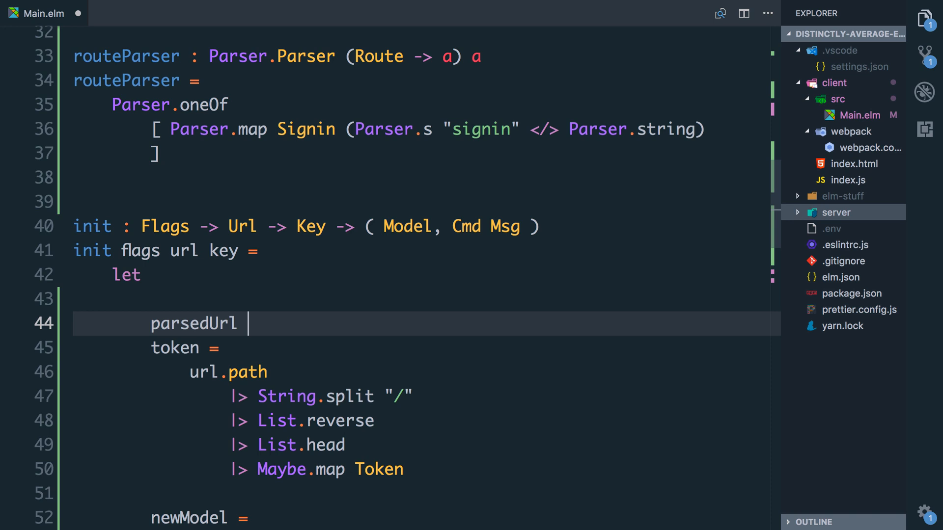
pyautogui.write('= Parser.')
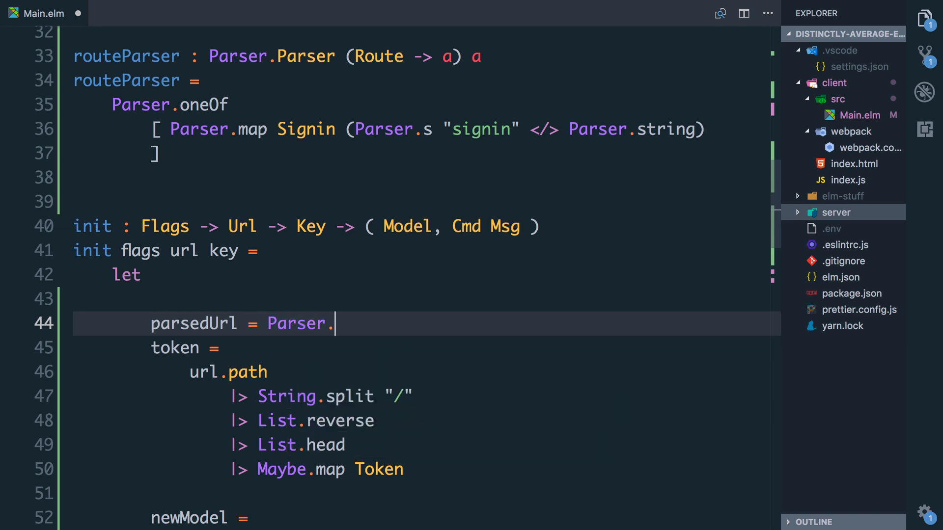
pyautogui.write('parse')
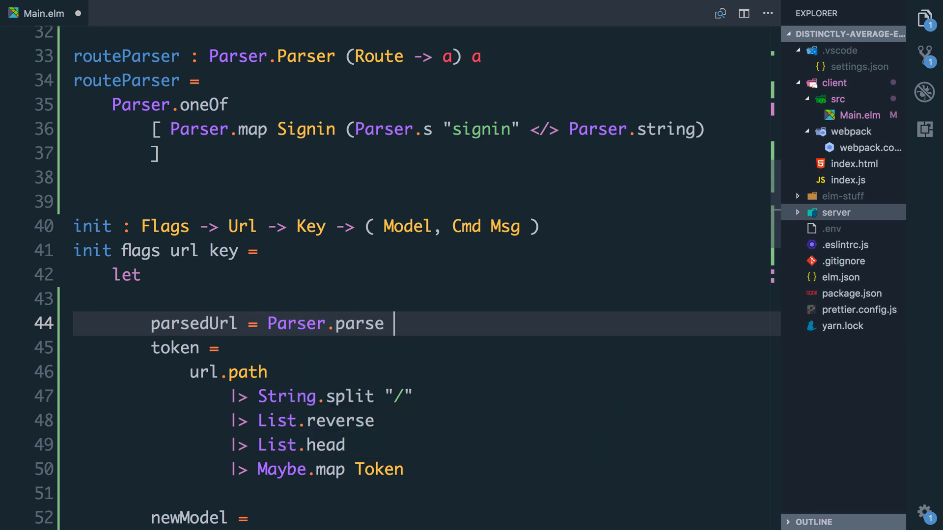
pyautogui.write('routeParser')
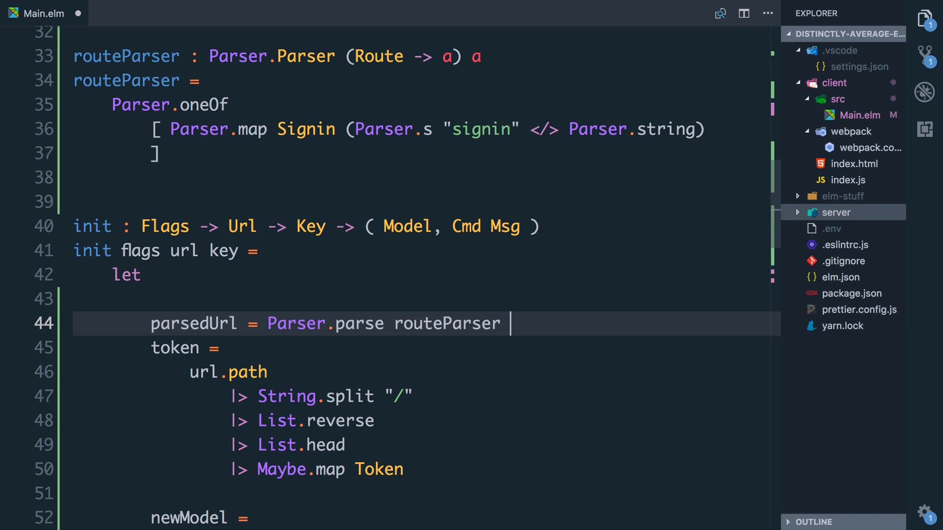
pyautogui.write('url')
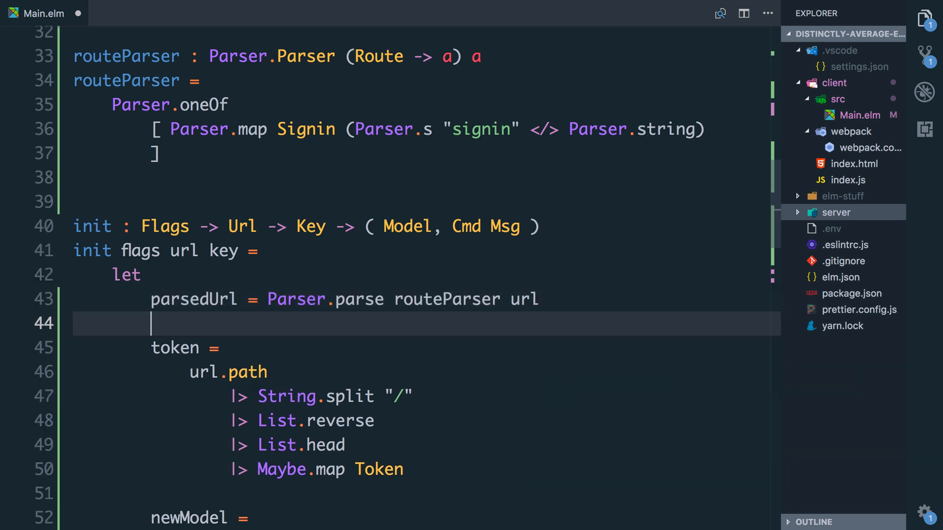
# Step: Add _ = Debug.log "parsed URL" parsedUrl to log the parse result
pyautogui.write('_ =')
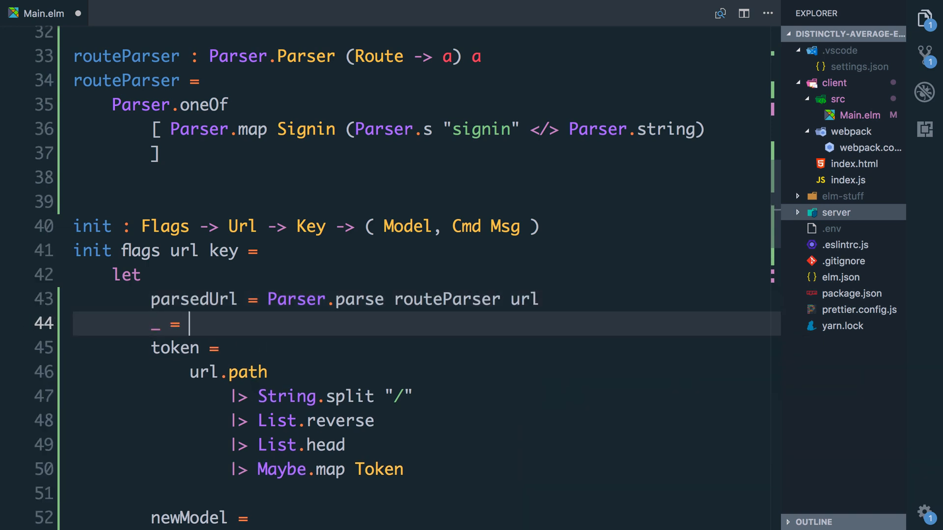
pyautogui.write('Debug.log "parse"')
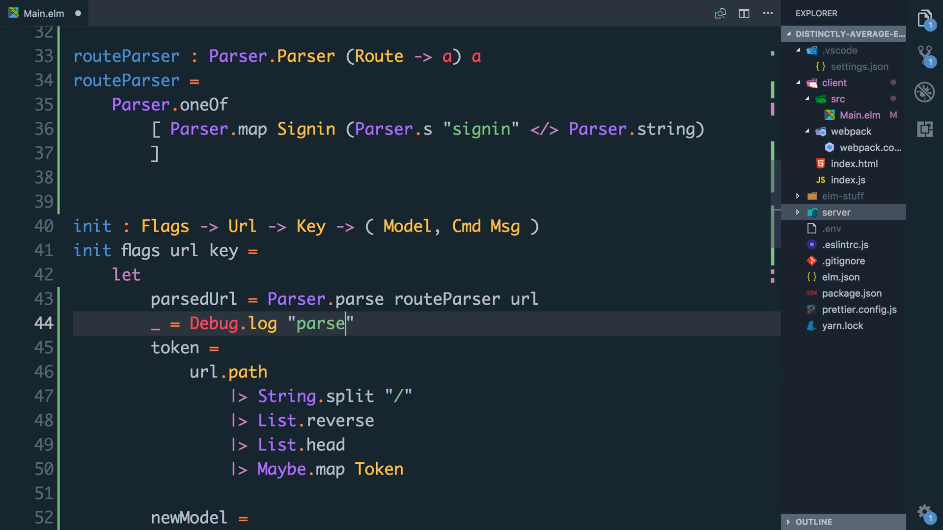
pyautogui.write('d URL" parsedU')
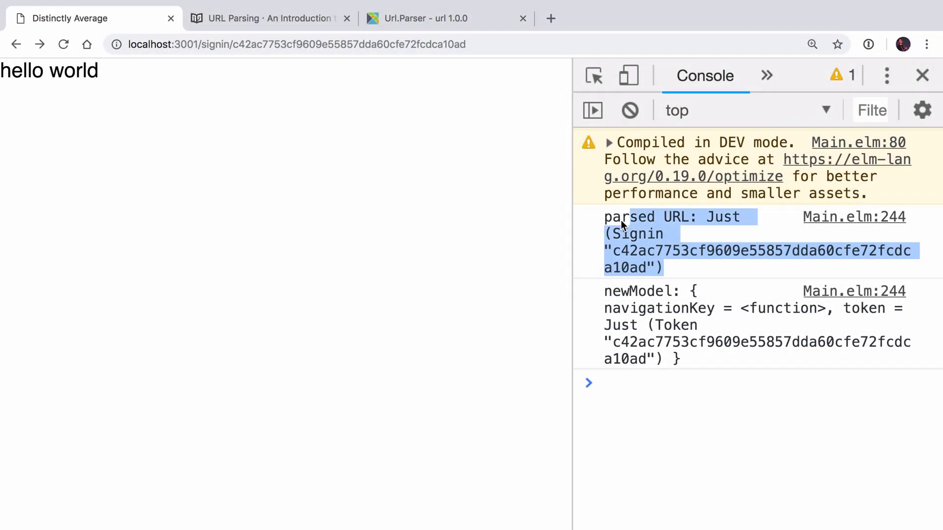
# Step: Check Chrome's console for the 'parsed URL' Signin entry, then return to VS Code
pyautogui.click(643, 268)
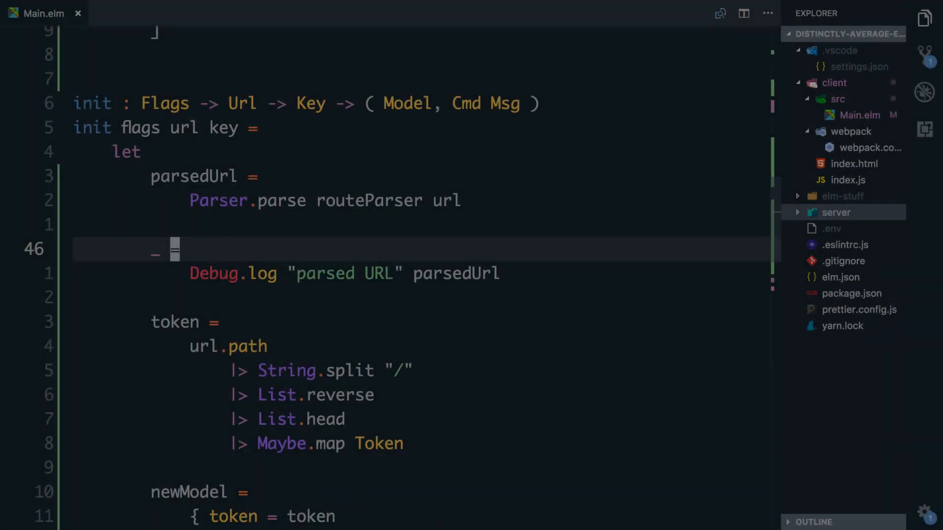
# Step: Define token as case parsedUrl: Signin githubToken -> Just (Token githubToken), _ -> Nothing
pyautogui.write('case parsedUrl of')
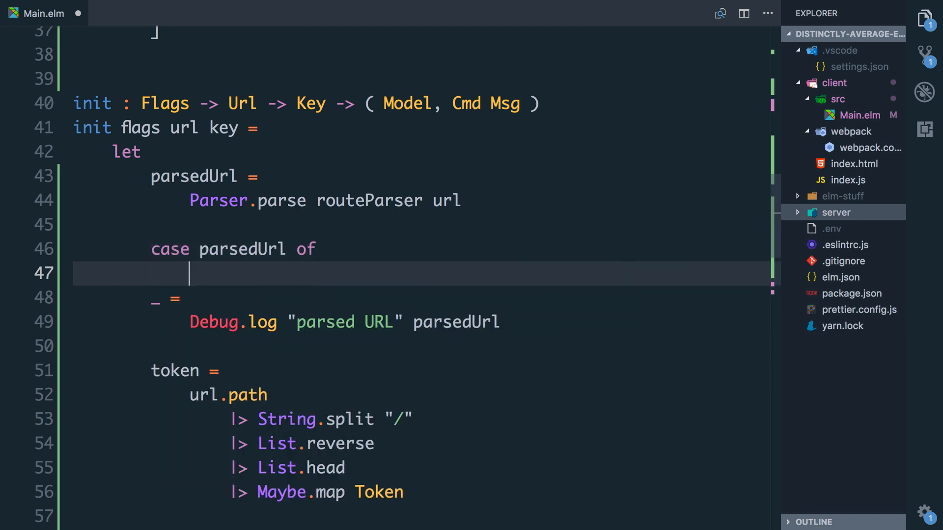
pyautogui.write('Signin strin')
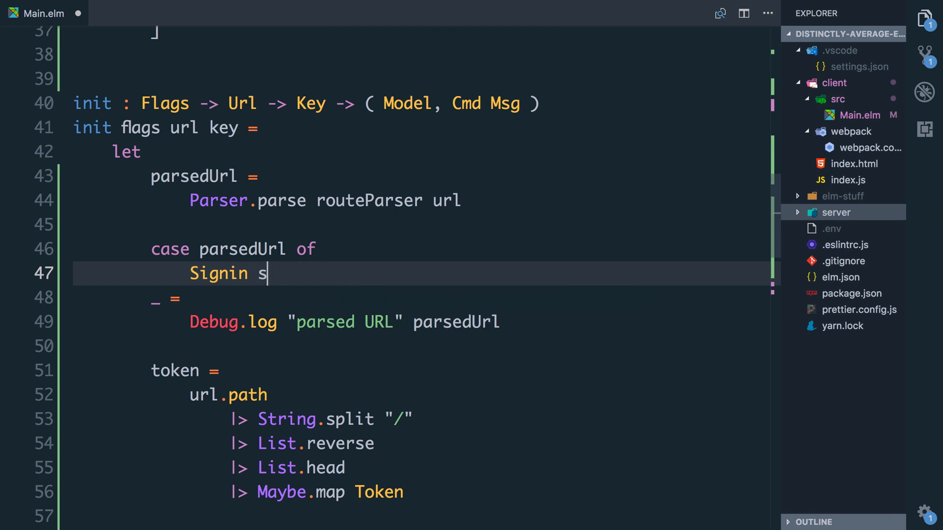
pyautogui.write('githubToken ->')
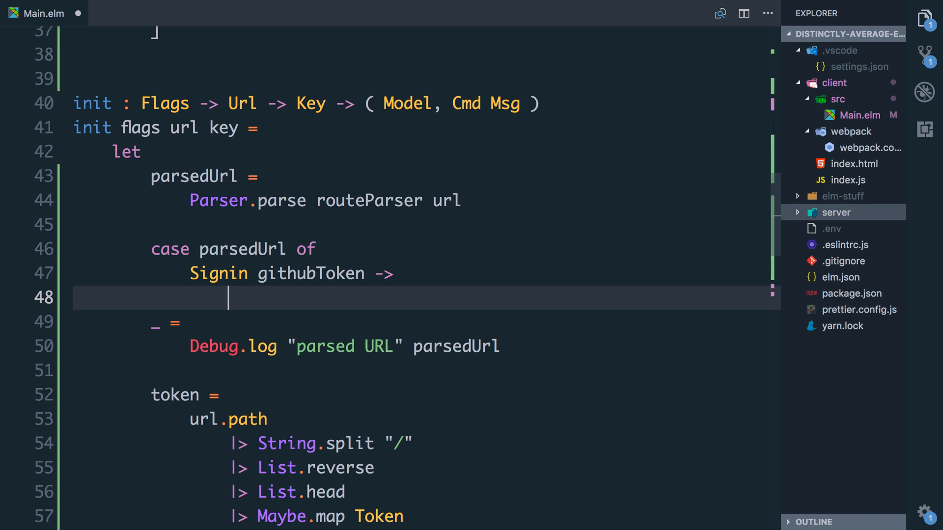
pyautogui.scroll(-3)
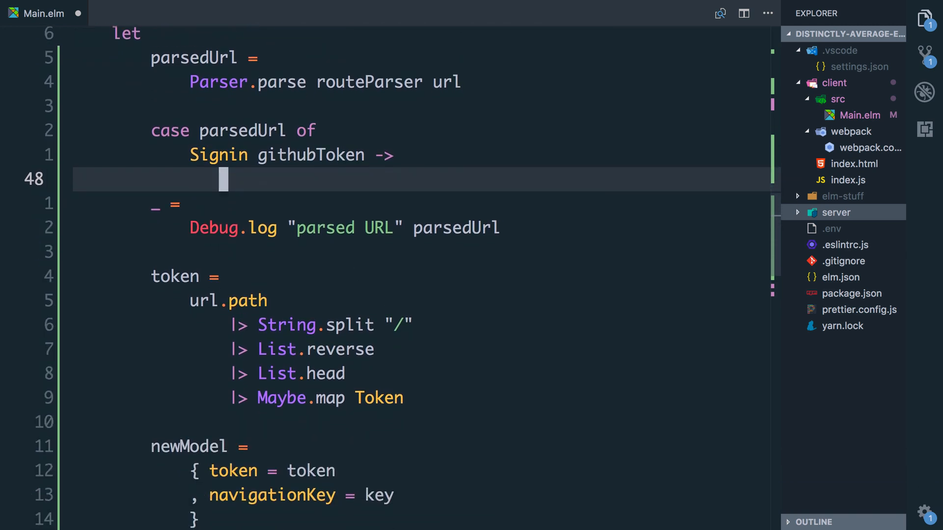
pyautogui.write('tokn')
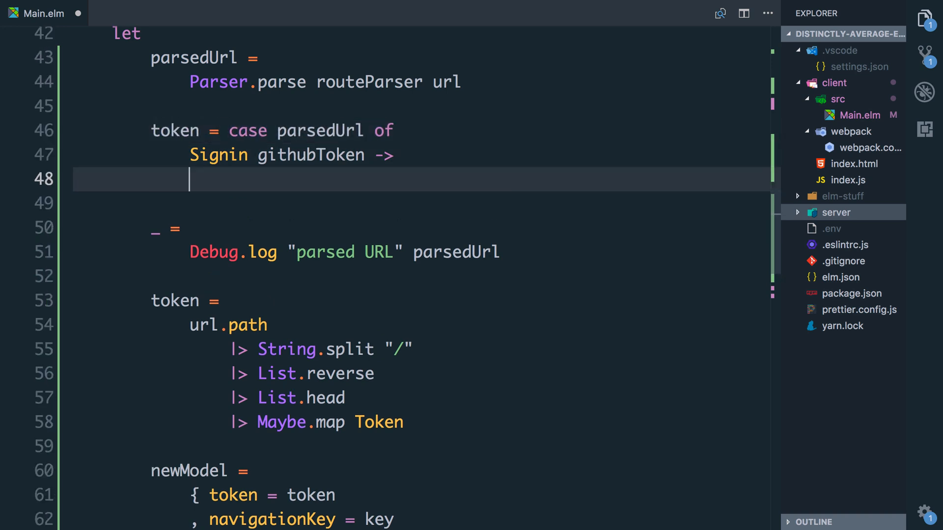
pyautogui.write('Token githubToken')
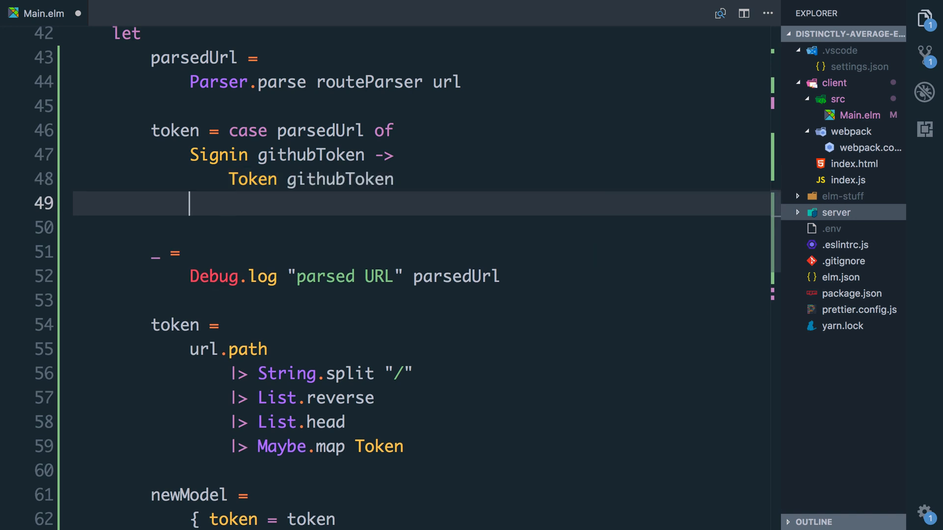
pyautogui.write('_')
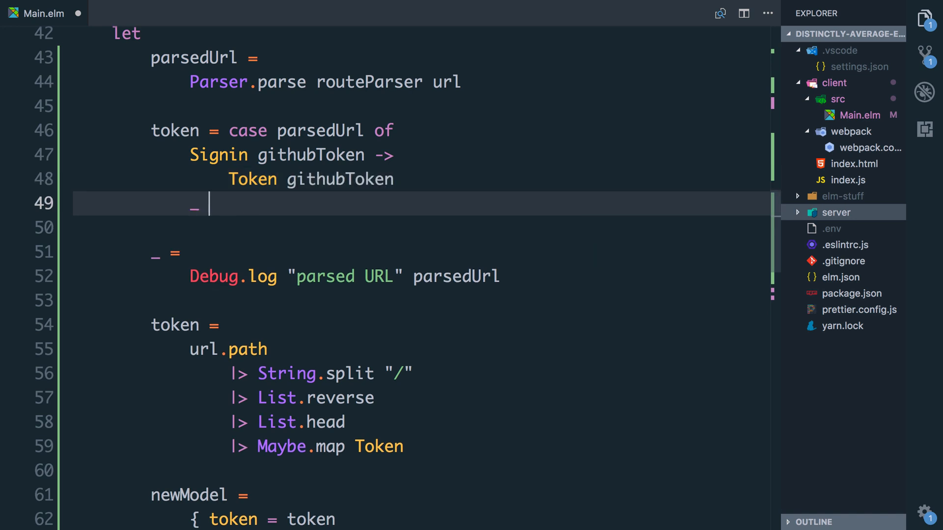
pyautogui.write('-> Nothing')
pyautogui.click(421, 180)
pyautogui.write('JUs')
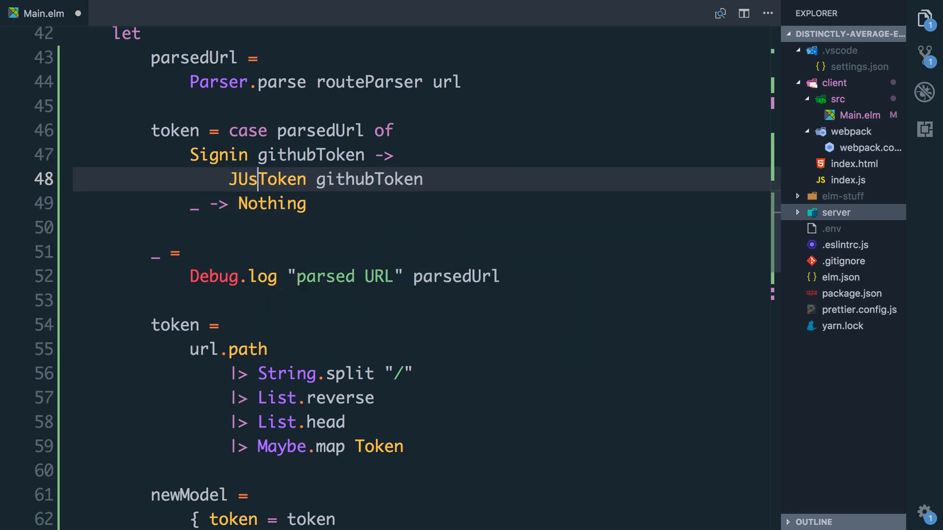
pyautogui.write('Just (Token githubToken)')
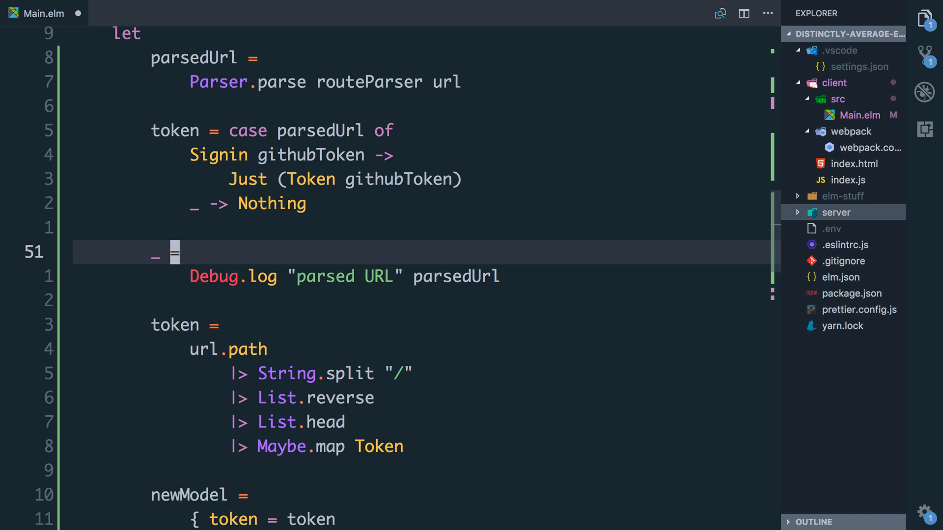
pyautogui.moveTo(335, 287)
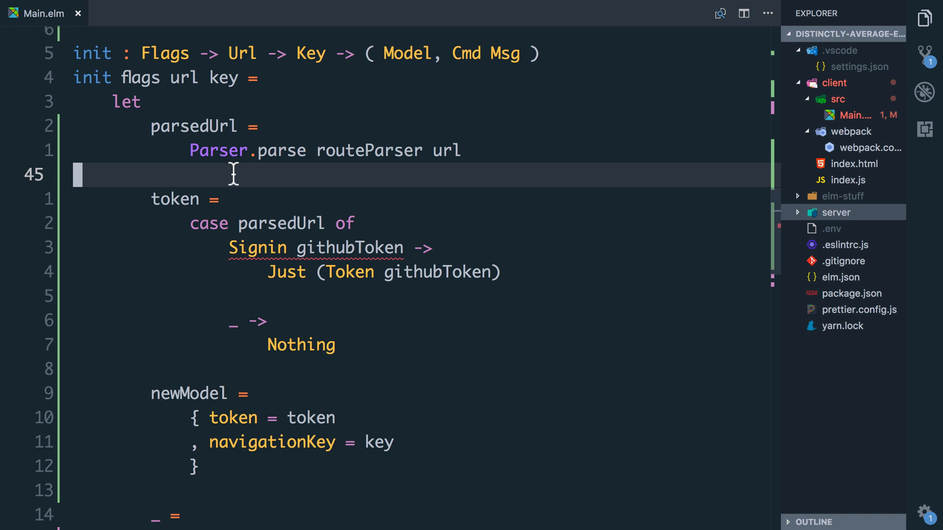
# Step: Remove the old url.path token pipeline and wrap the parse call in Maybe.withDefault NotFound
pyautogui.scroll(3)
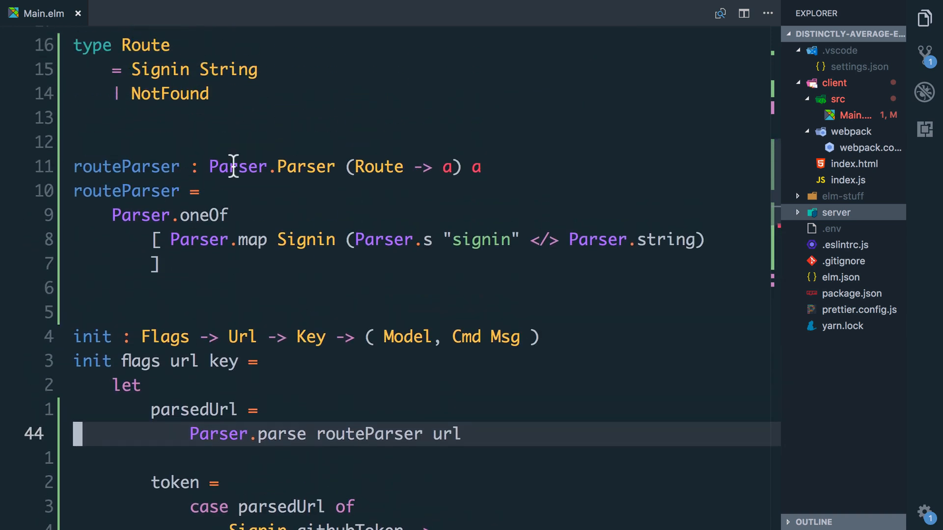
pyautogui.scroll(-3)
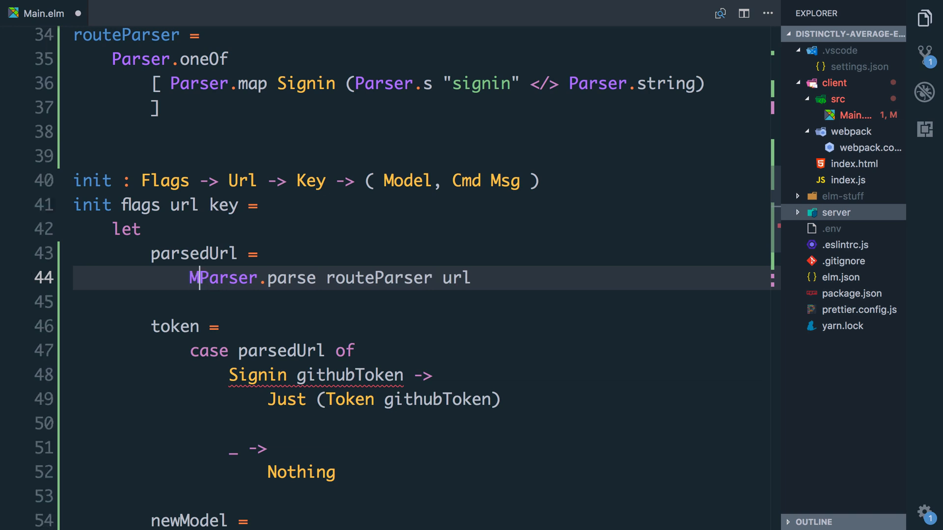
pyautogui.write('Maybe.with')
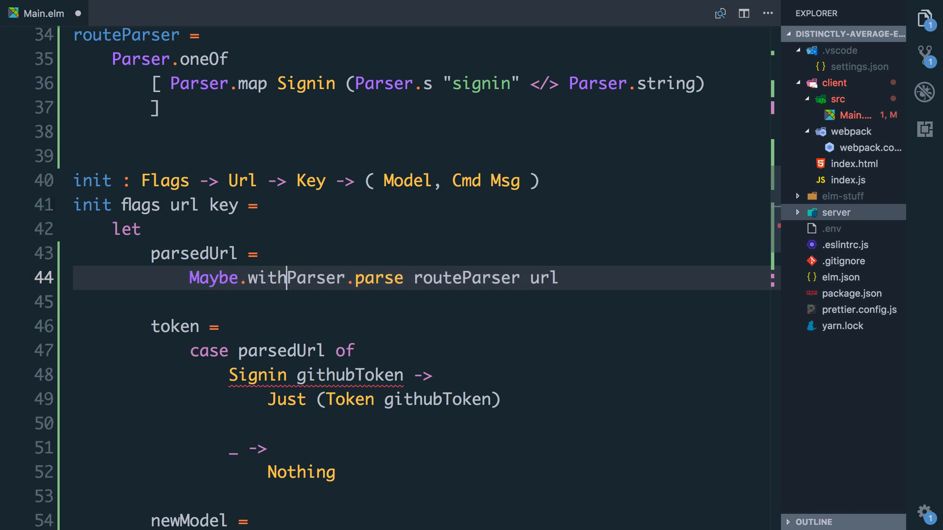
pyautogui.write('Default NotFound (')
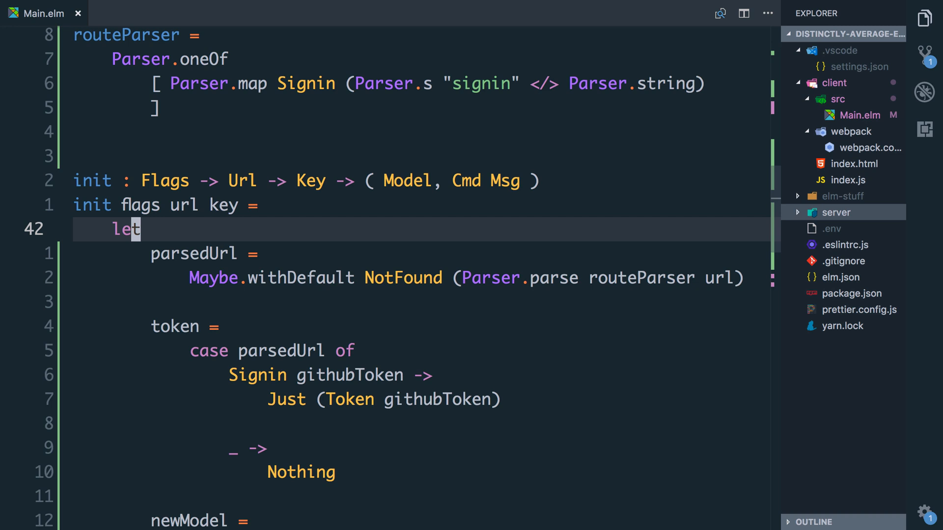
pyautogui.scroll(-3)
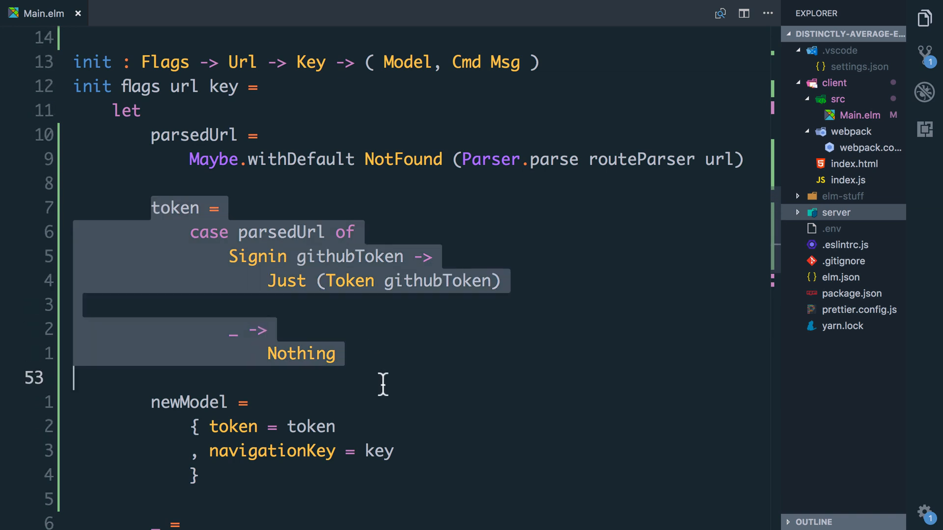
pyautogui.scroll(-3)
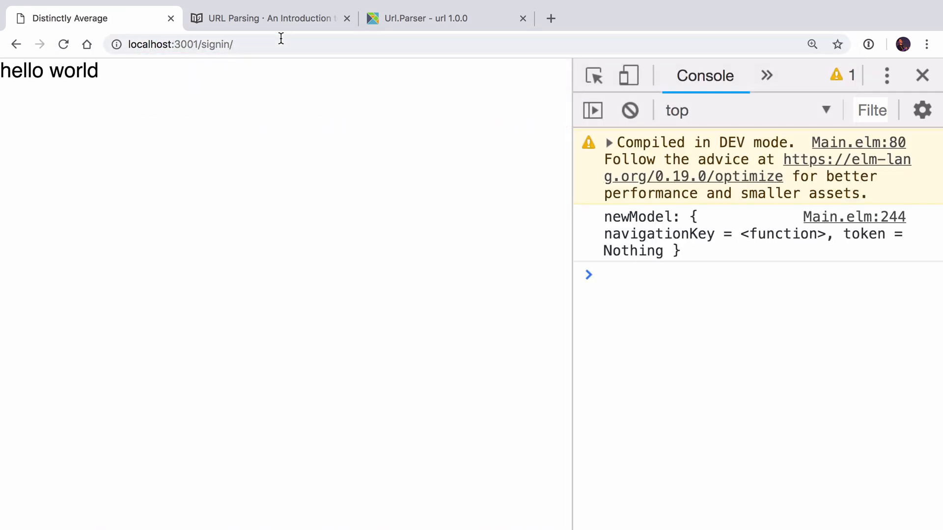
pyautogui.moveTo(847, 242)
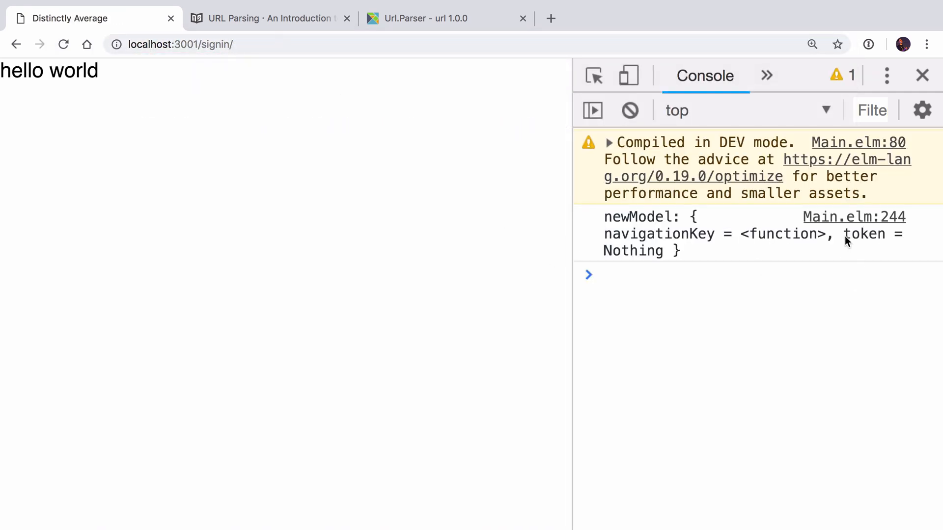
pyautogui.moveTo(640, 323)
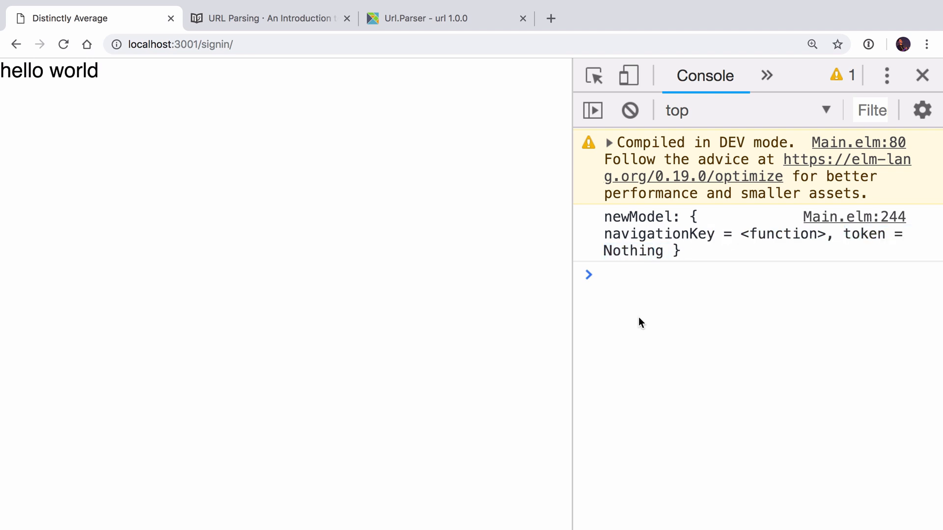